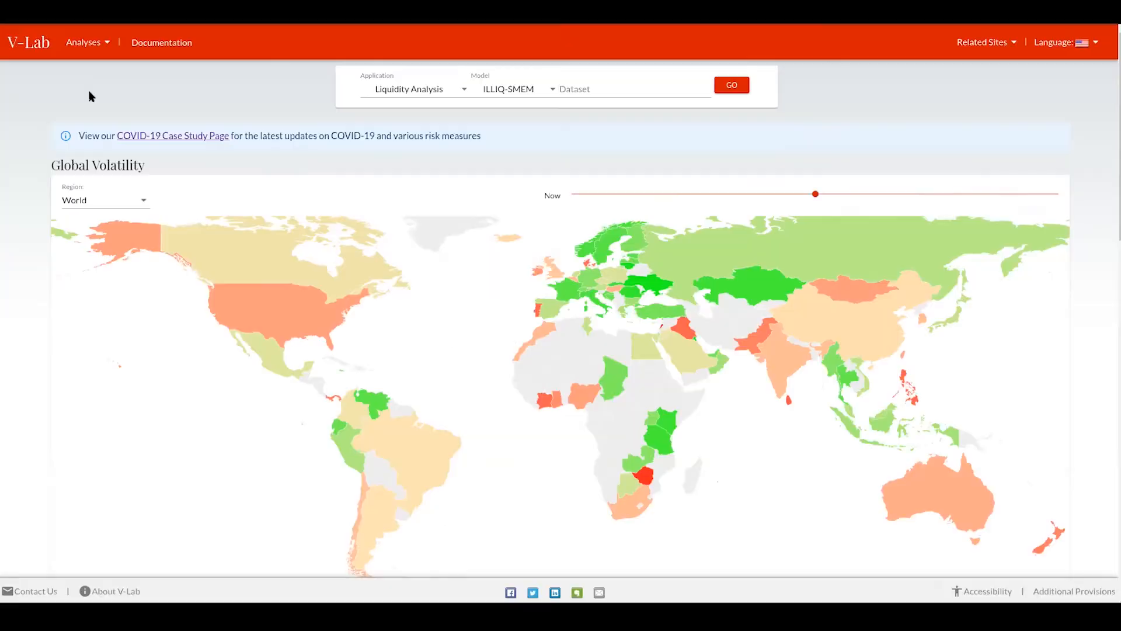
pyautogui.moveTo(79, 70)
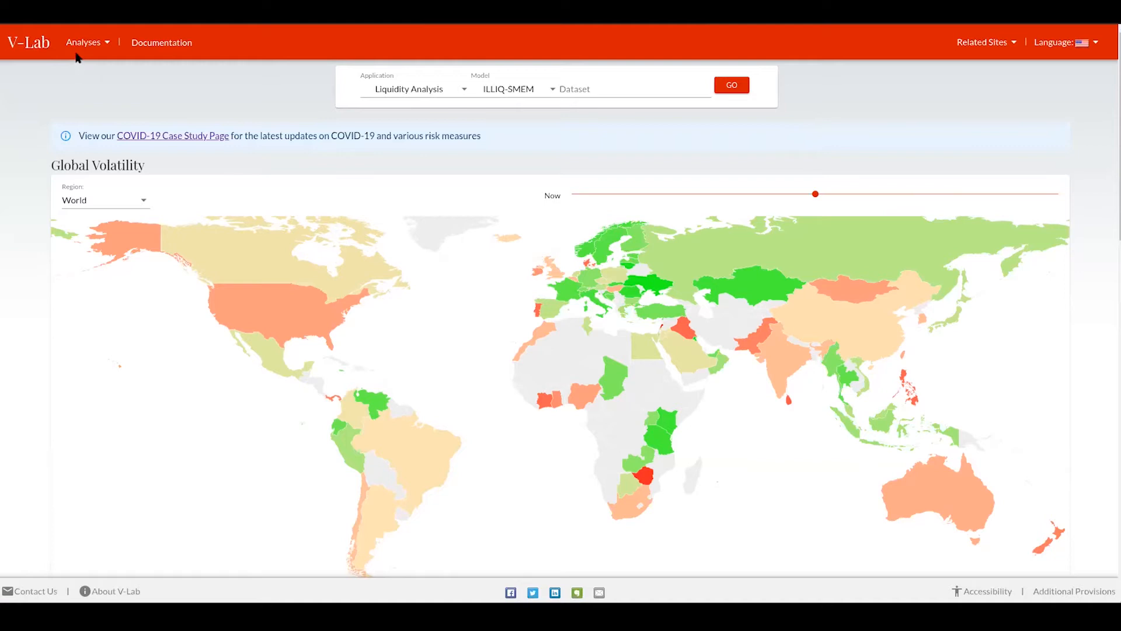
pyautogui.moveTo(39, 45)
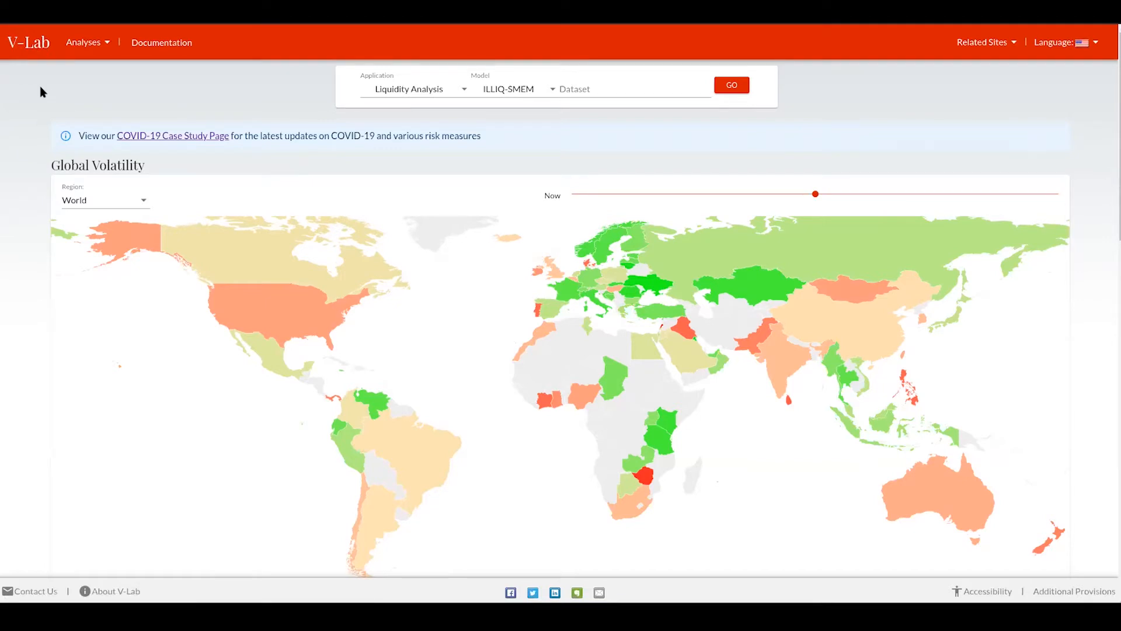
pyautogui.moveTo(48, 70)
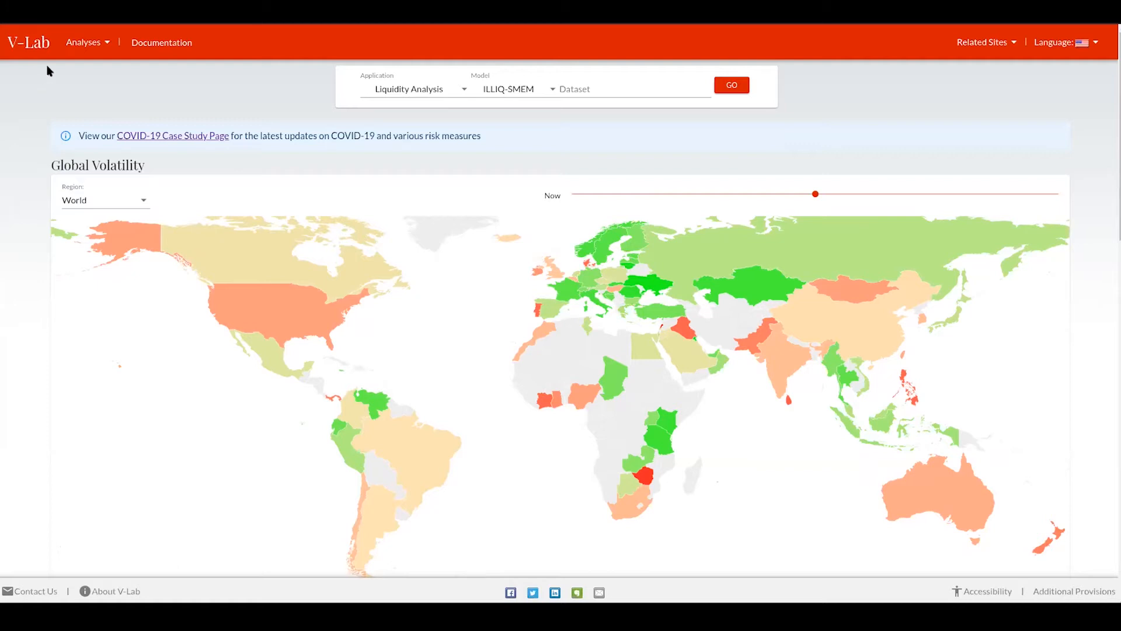
# Step: Visit the header links, including the list of site languages
pyautogui.click(83, 42)
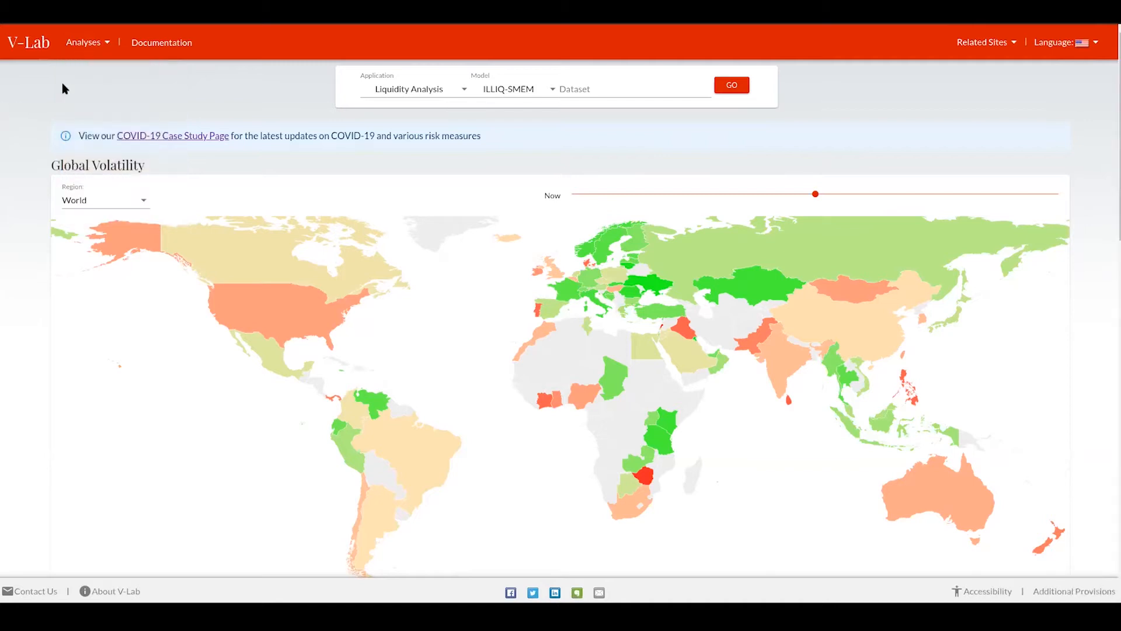
pyautogui.moveTo(153, 48)
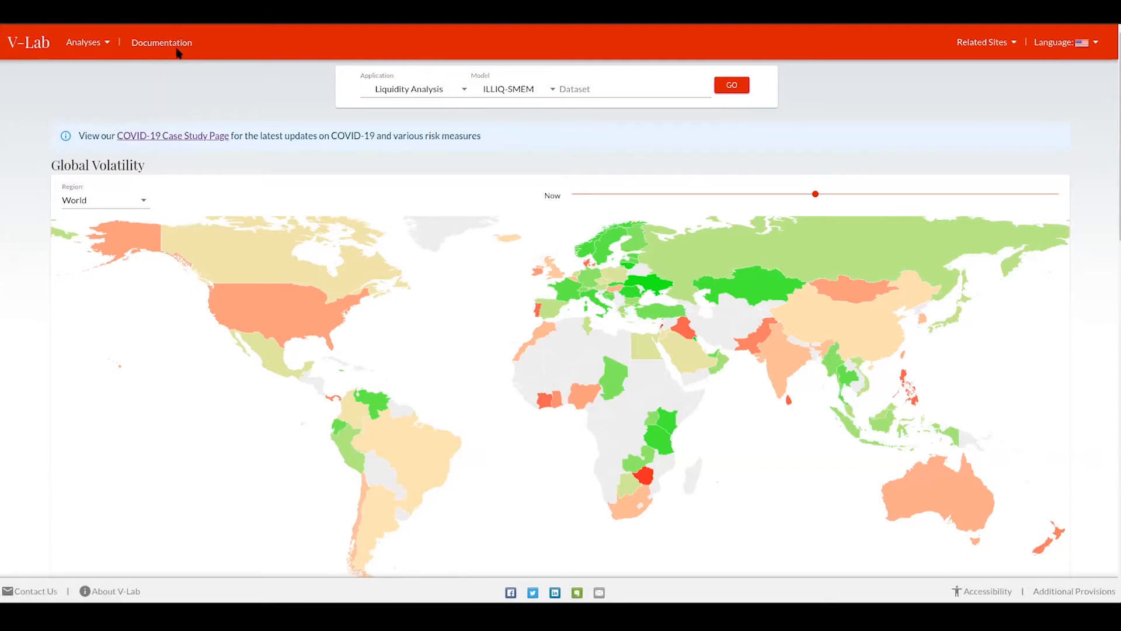
pyautogui.moveTo(858, 48)
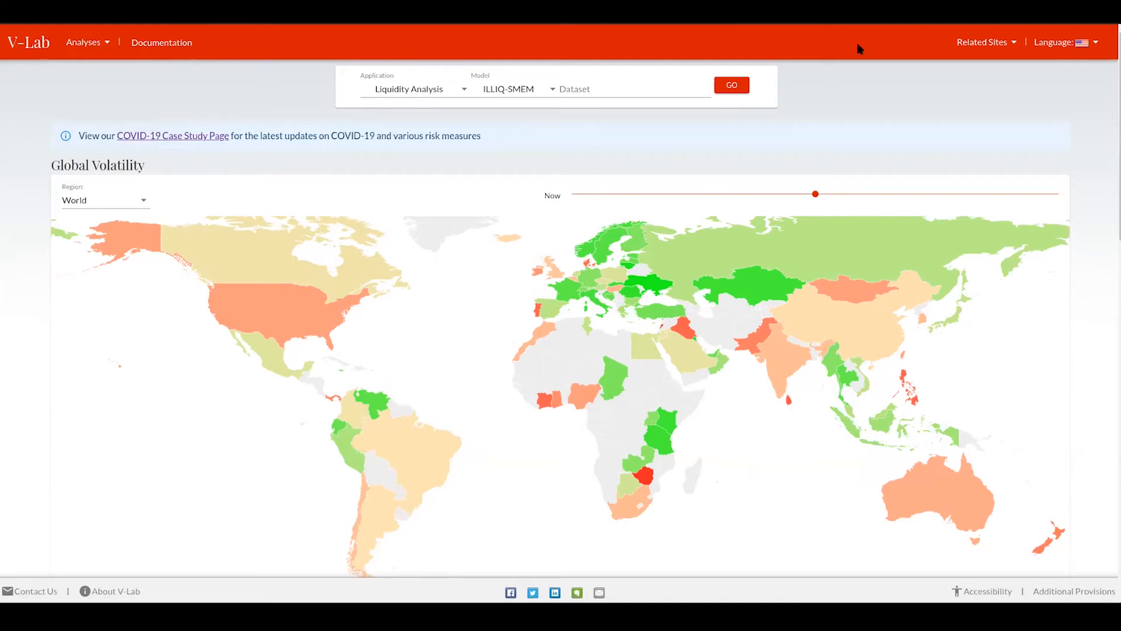
pyautogui.moveTo(930, 52)
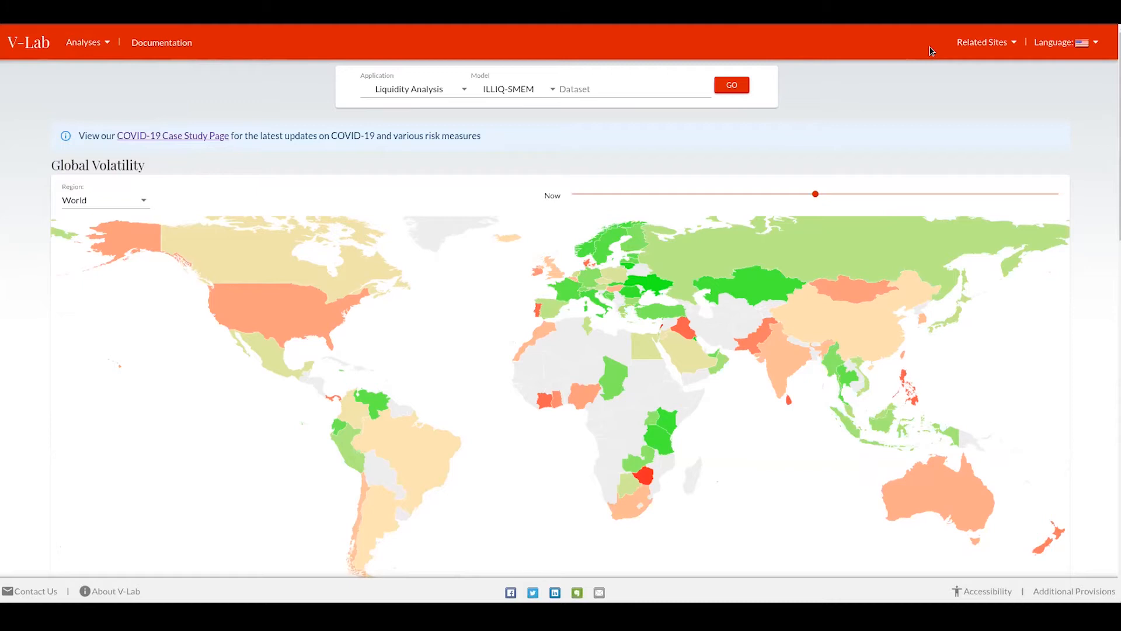
pyautogui.moveTo(972, 41)
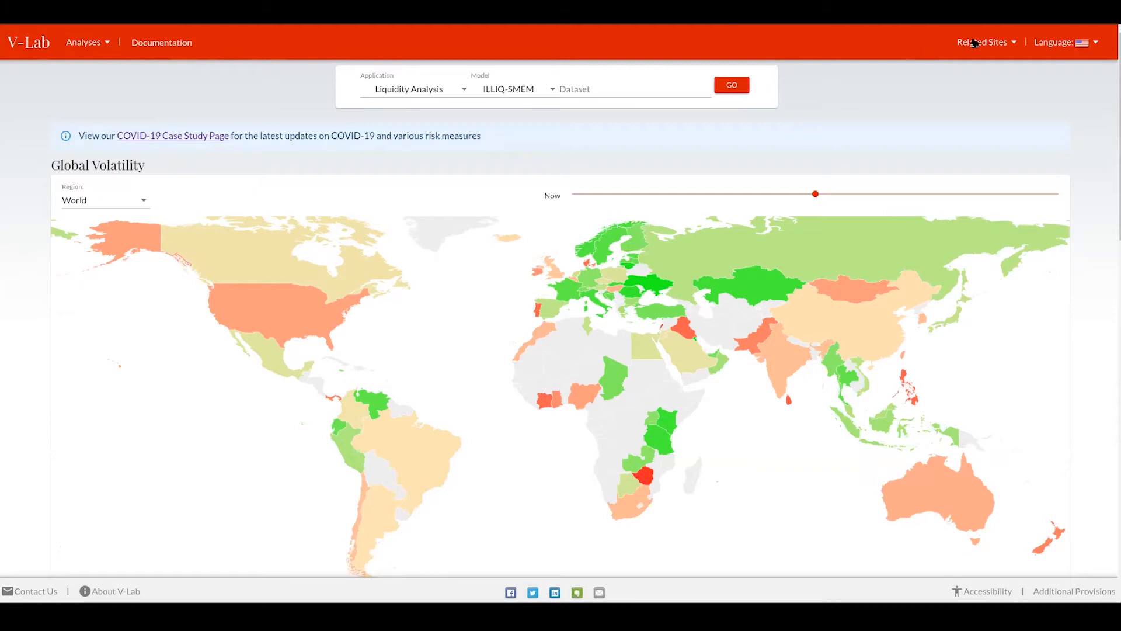
pyautogui.click(983, 42)
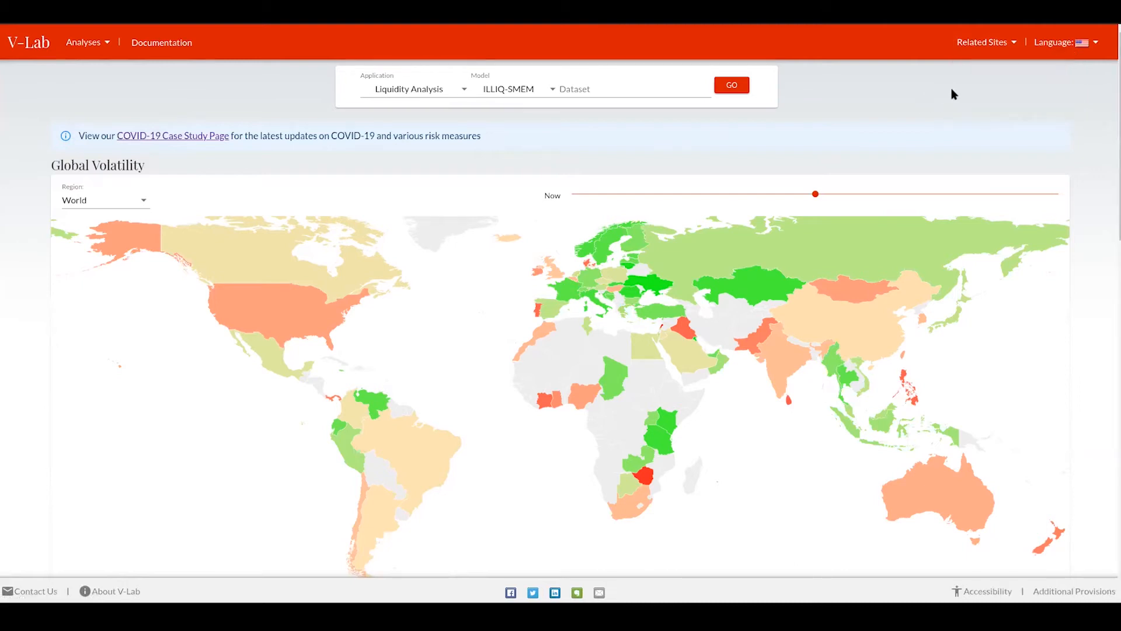
pyautogui.moveTo(1036, 78)
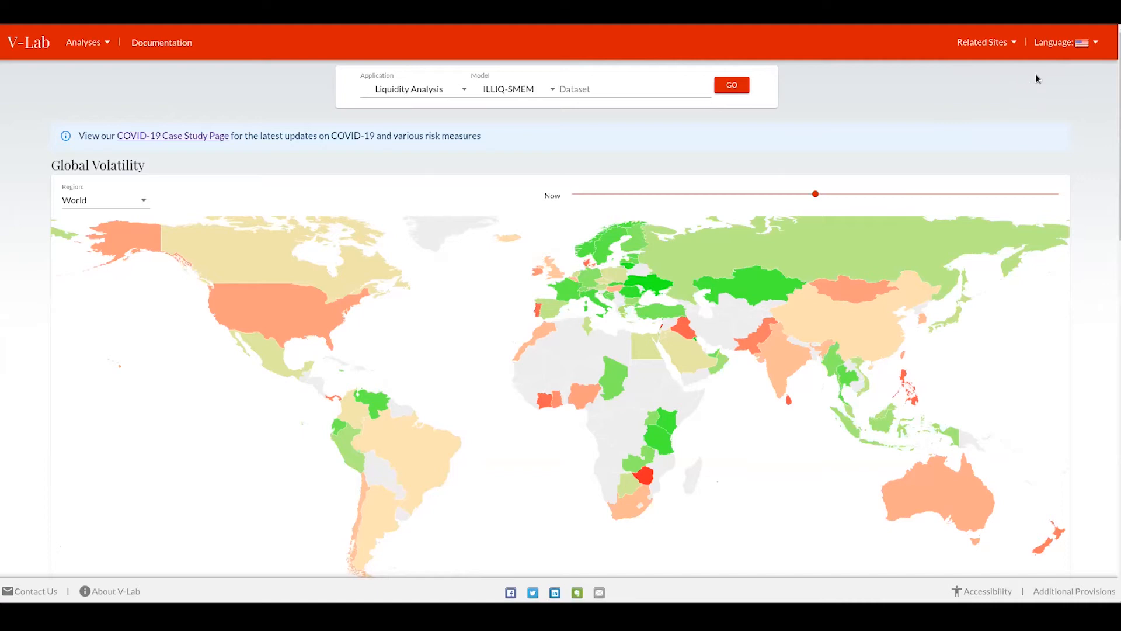
pyautogui.moveTo(1050, 53)
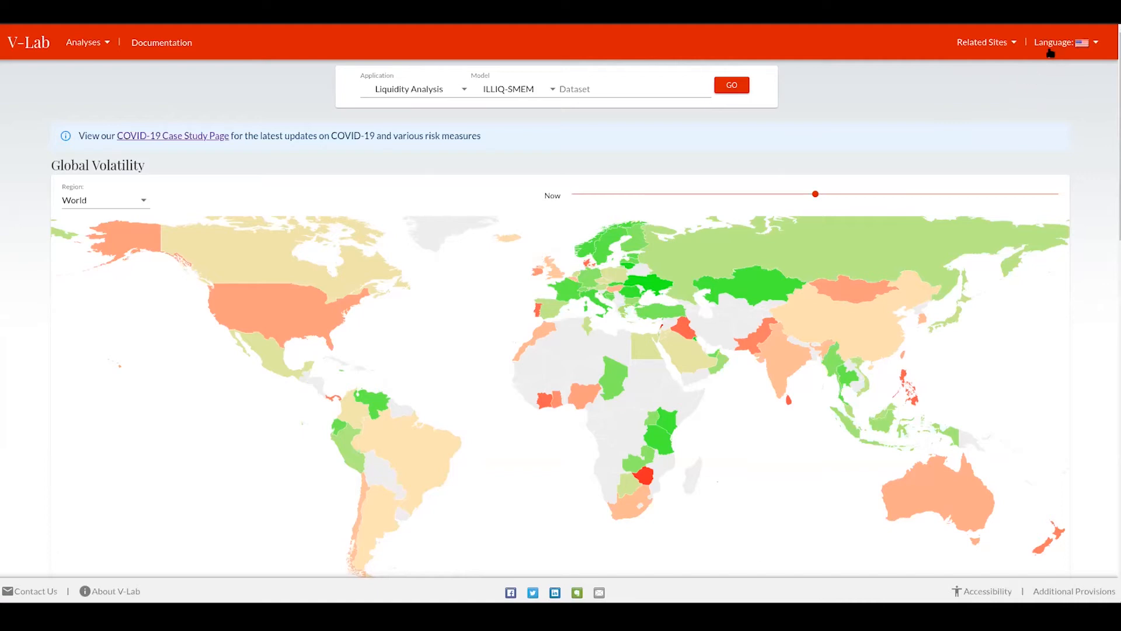
pyautogui.click(1084, 42)
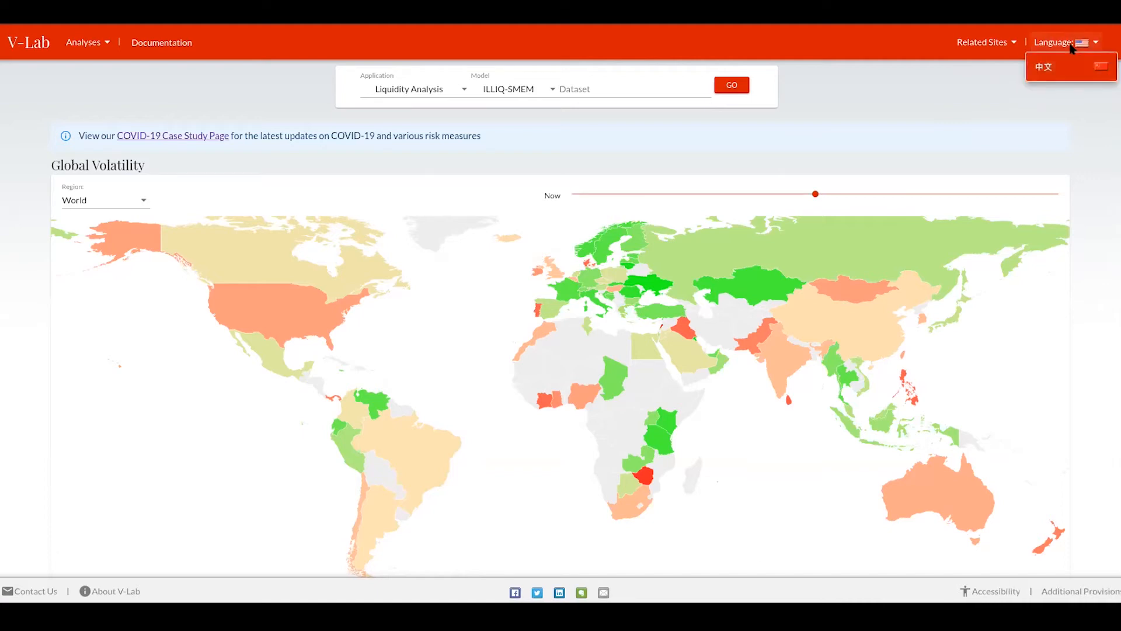
pyautogui.moveTo(960, 87)
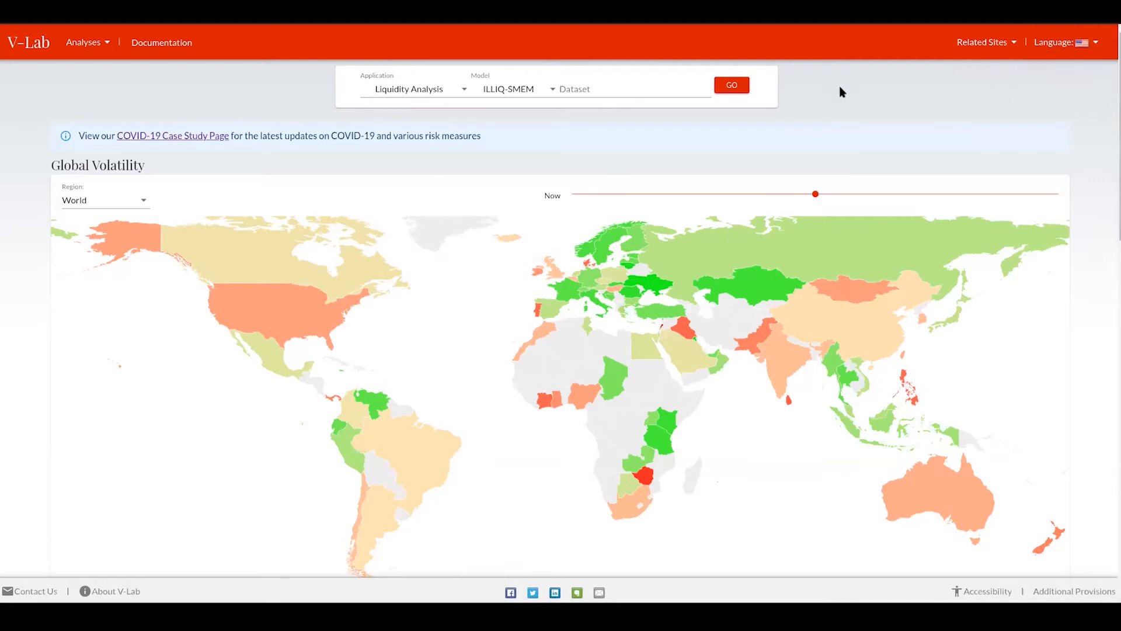
pyautogui.moveTo(558, 116)
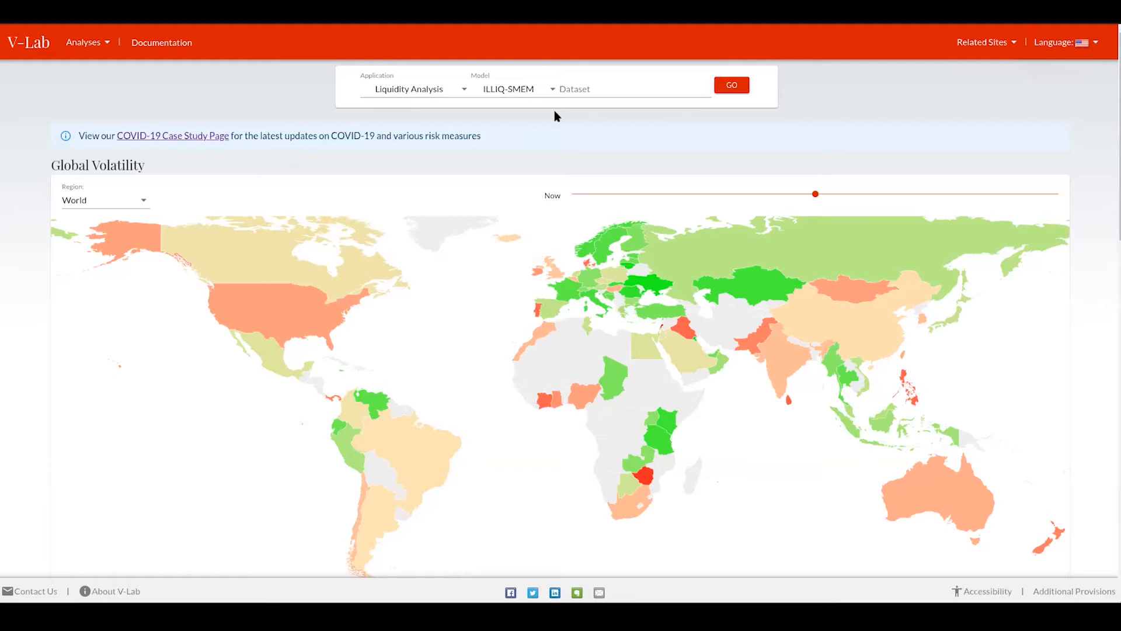
pyautogui.moveTo(553, 116)
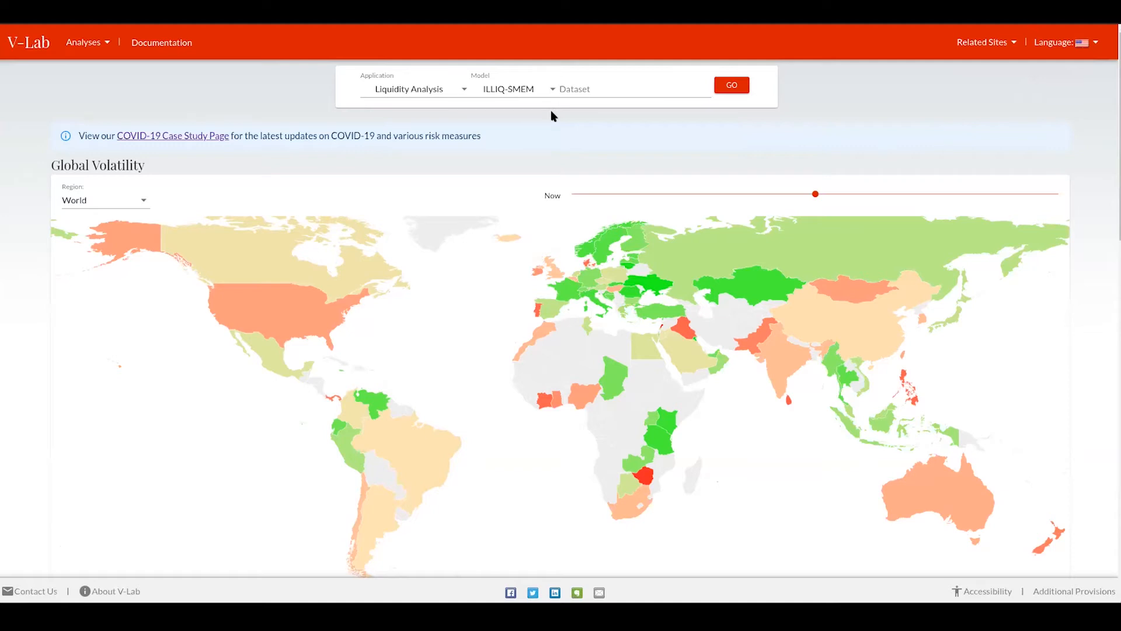
pyautogui.moveTo(543, 128)
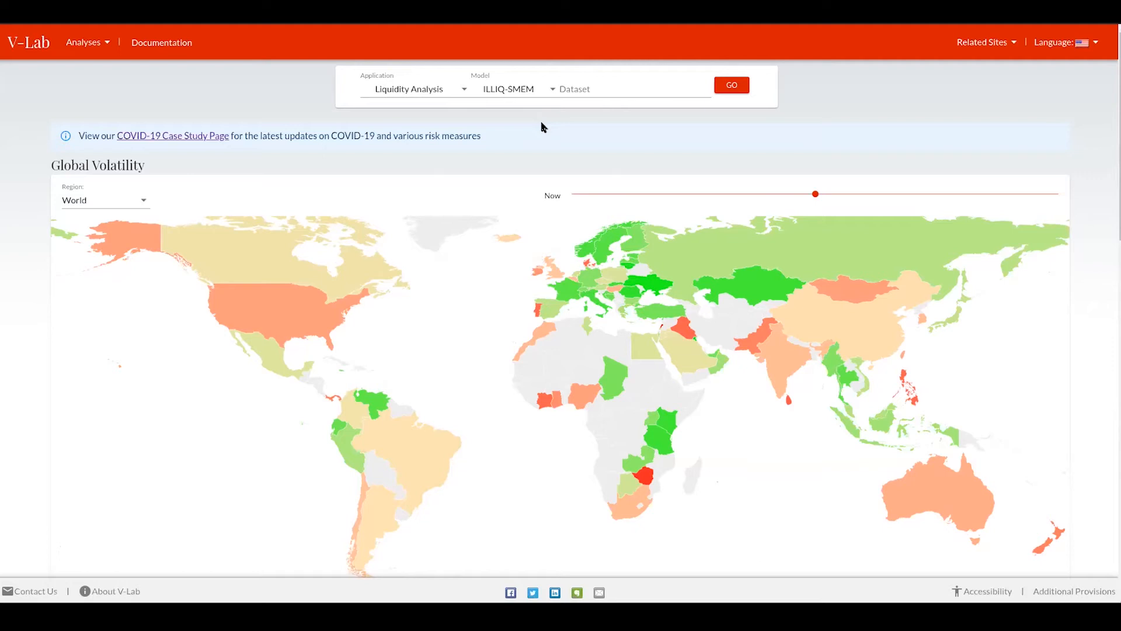
# Step: Search datasets for 'internat' to list international matches
pyautogui.click(634, 89)
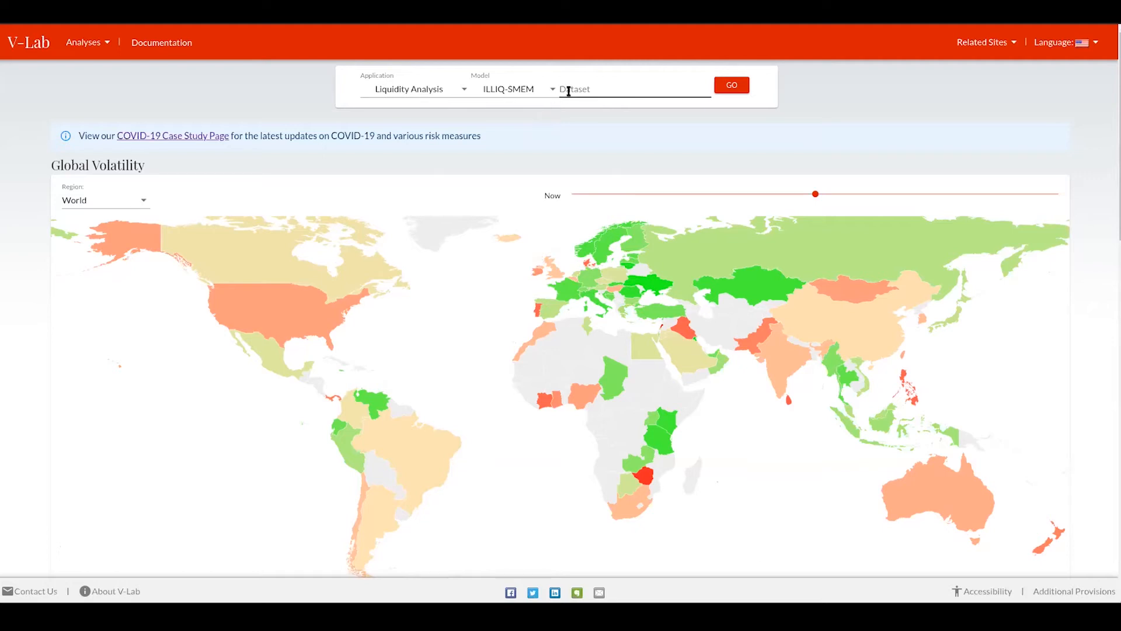
pyautogui.click(630, 89)
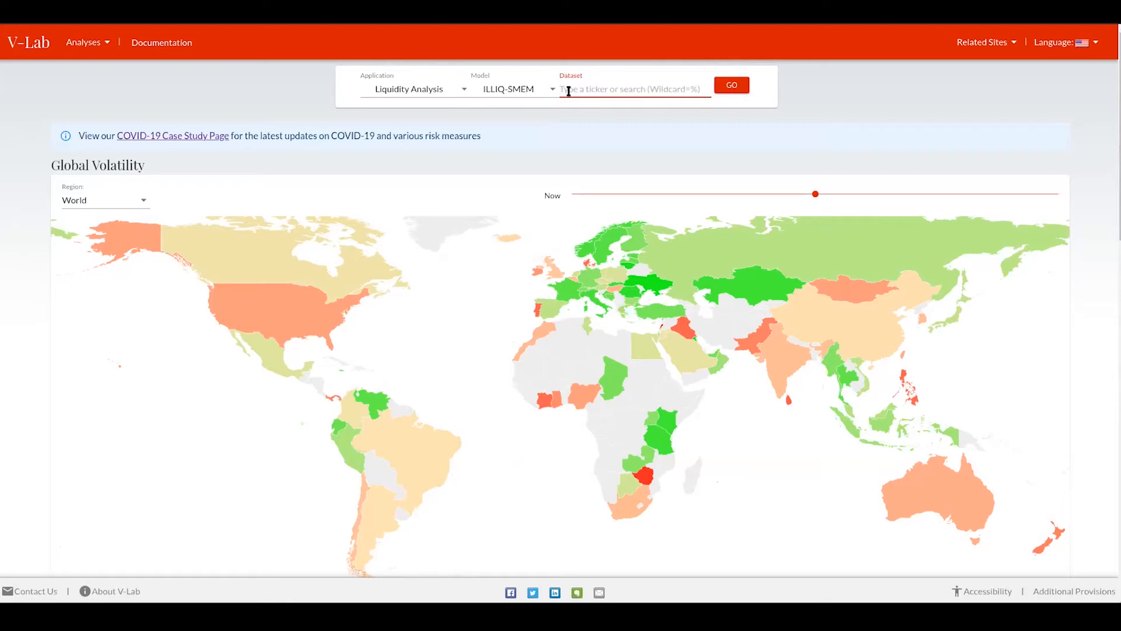
pyautogui.write('internat')
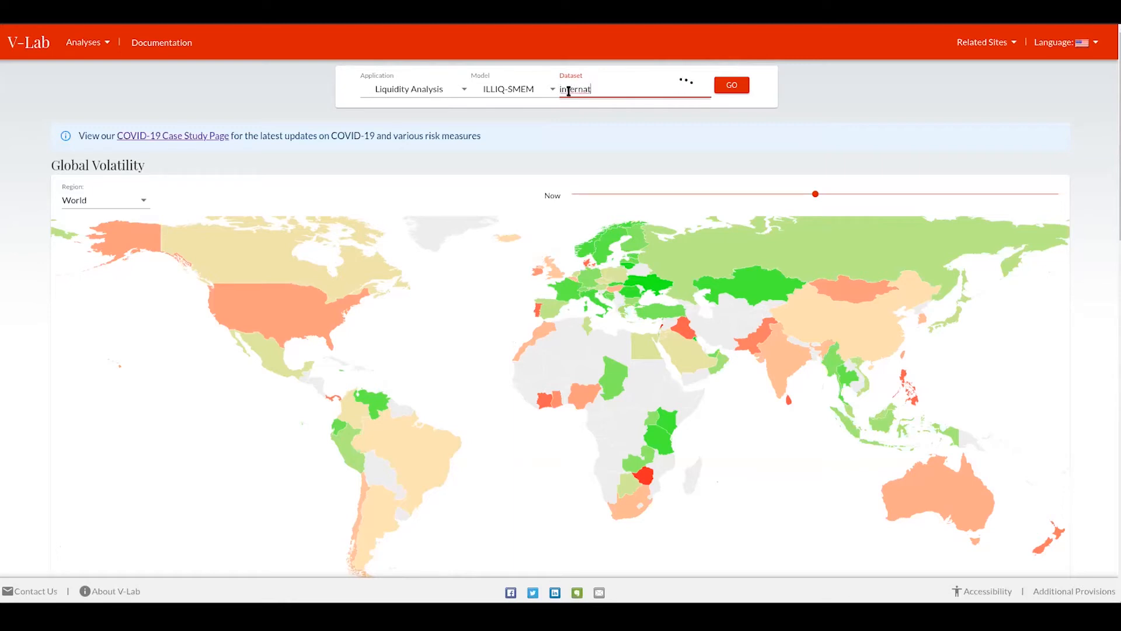
pyautogui.click(730, 84)
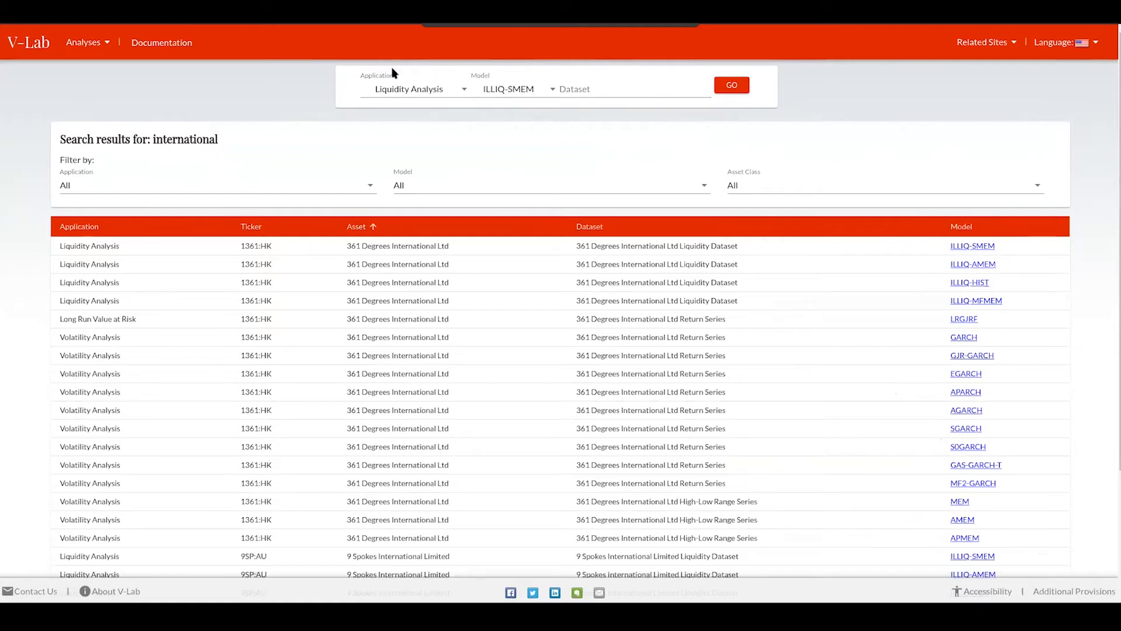
# Step: Keep Liquidity Analysis with ILLIQ-SMEM and pick IBM (International Business Machines Corp) as the dataset
pyautogui.click(407, 89)
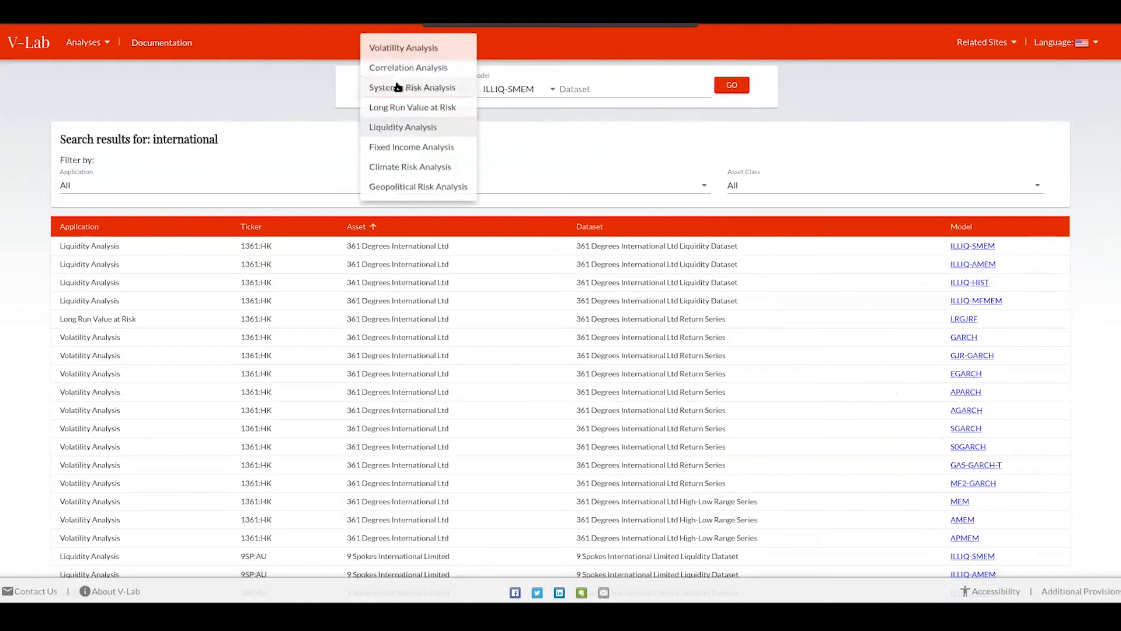
pyautogui.click(402, 127)
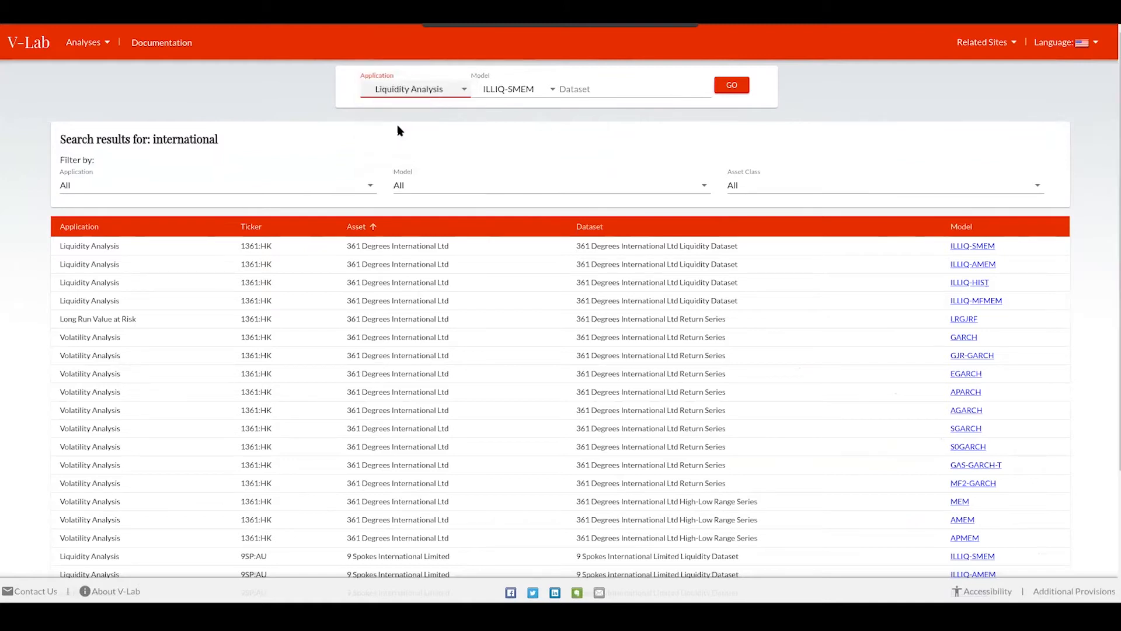
pyautogui.click(518, 89)
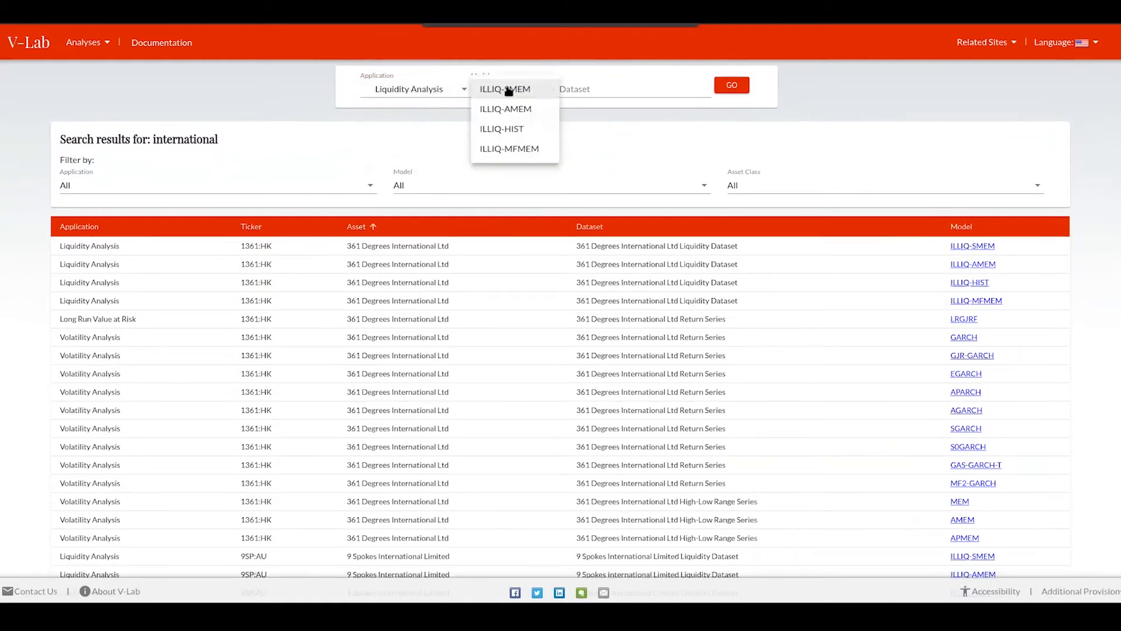
pyautogui.click(504, 89)
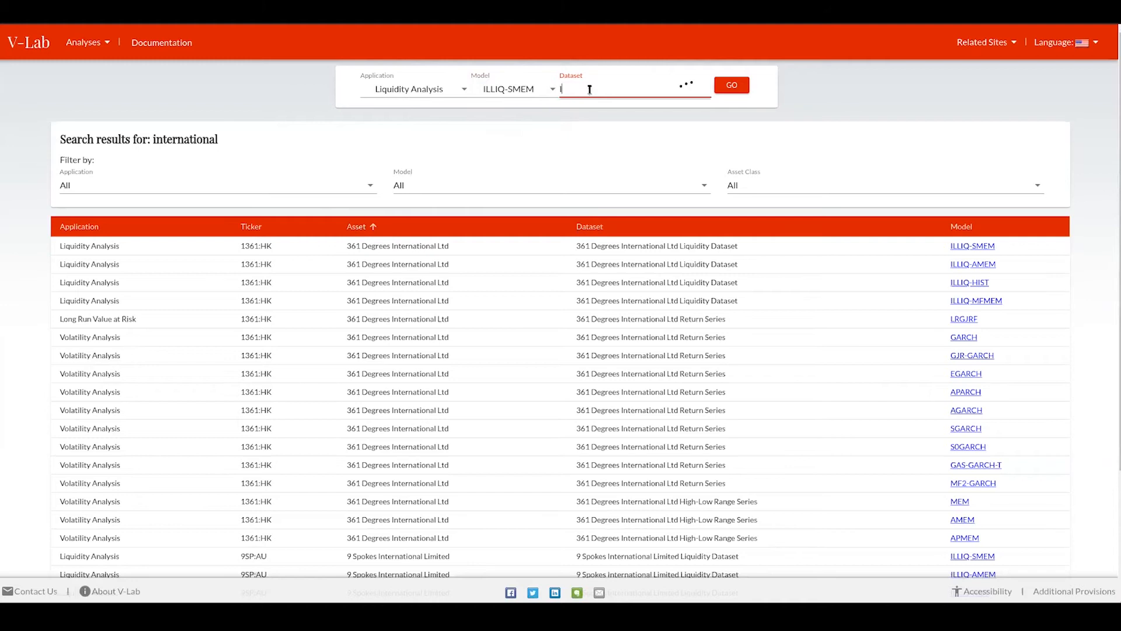
pyautogui.write('IBM')
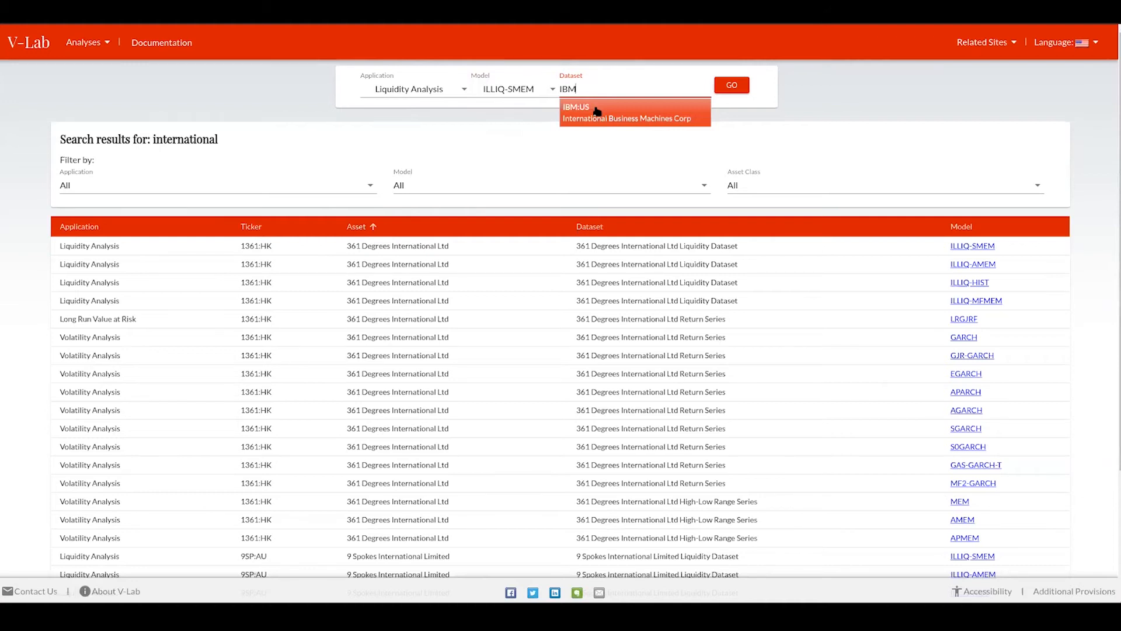
pyautogui.click(627, 112)
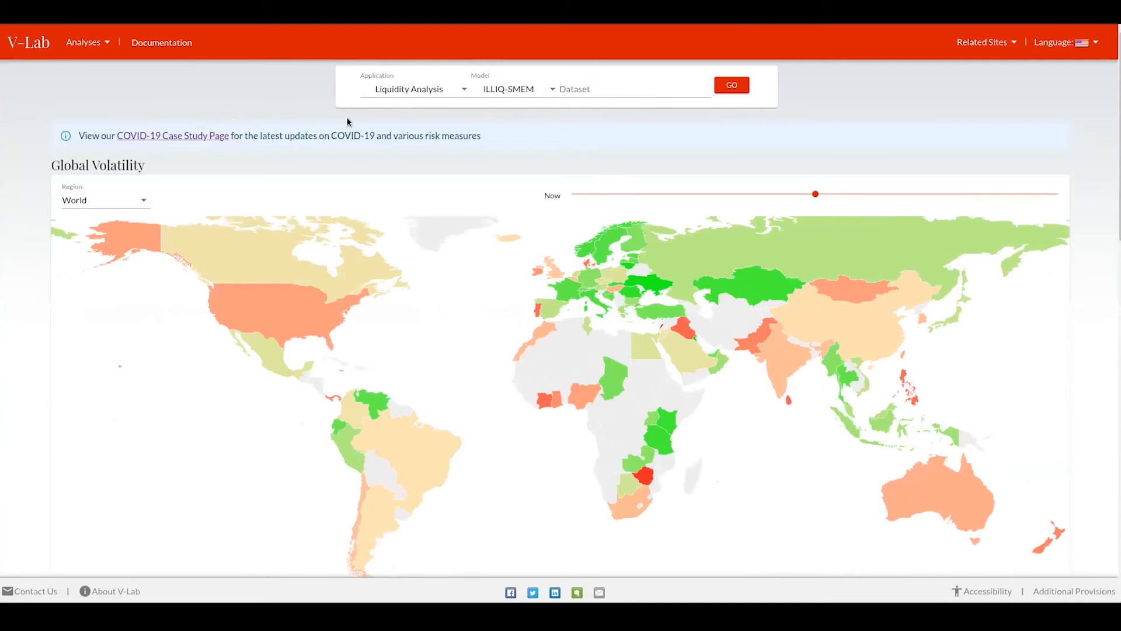
pyautogui.moveTo(379, 118)
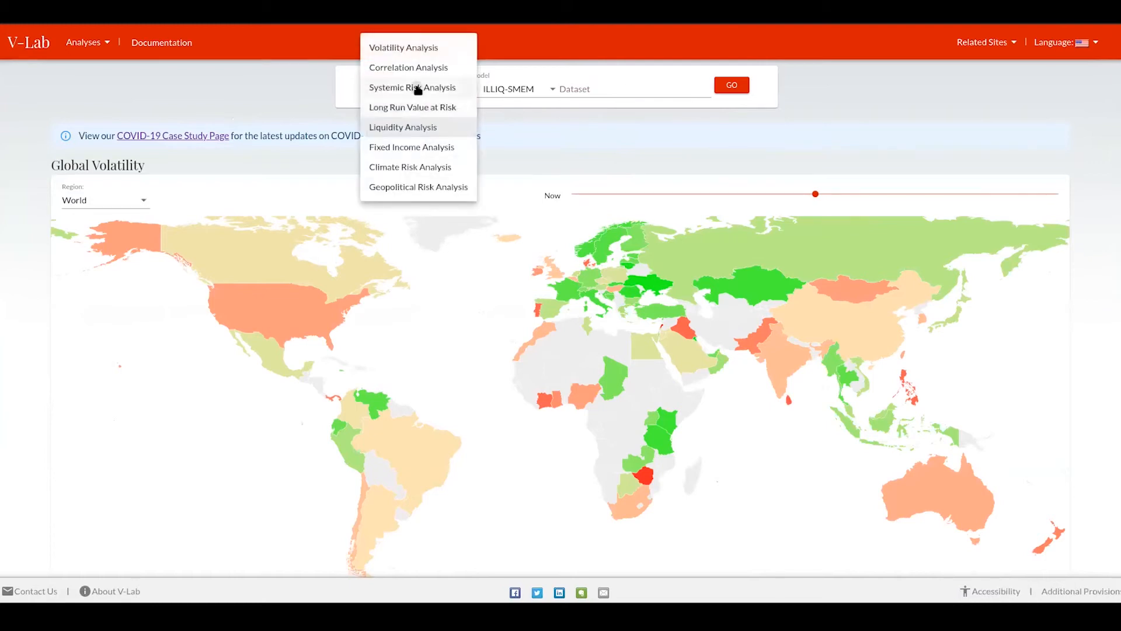
# Step: Run Systemic Risk Analysis with the GMES model for World Financials
pyautogui.click(412, 87)
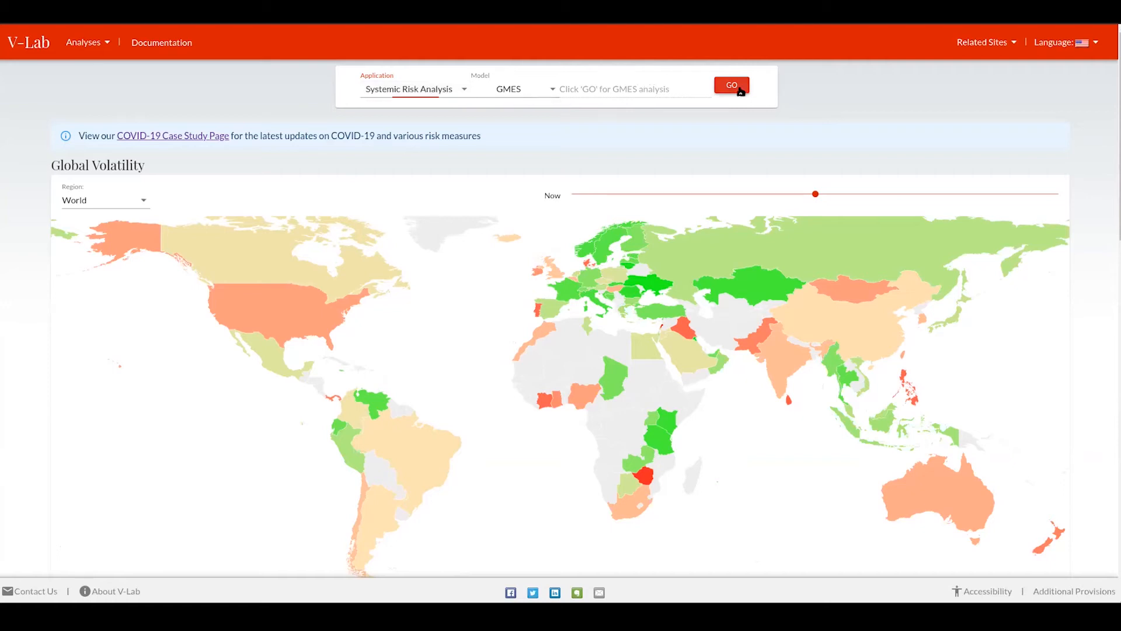
pyautogui.click(731, 85)
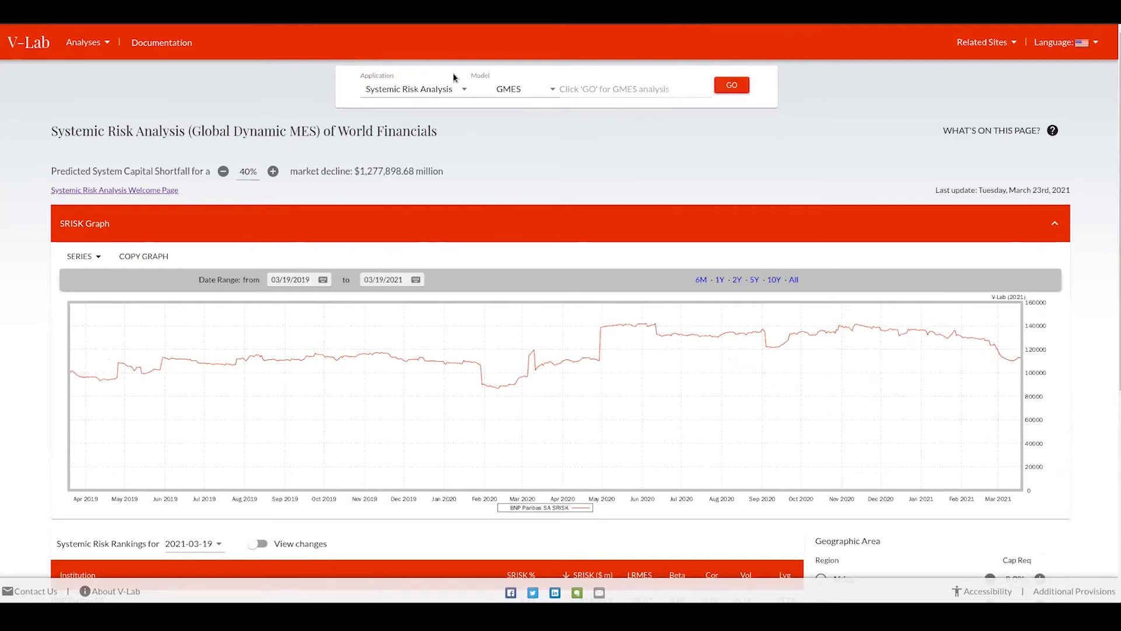
# Step: Set Volatility Analysis with MF2-GARCH and begin typing 'inte' as the dataset
pyautogui.click(414, 89)
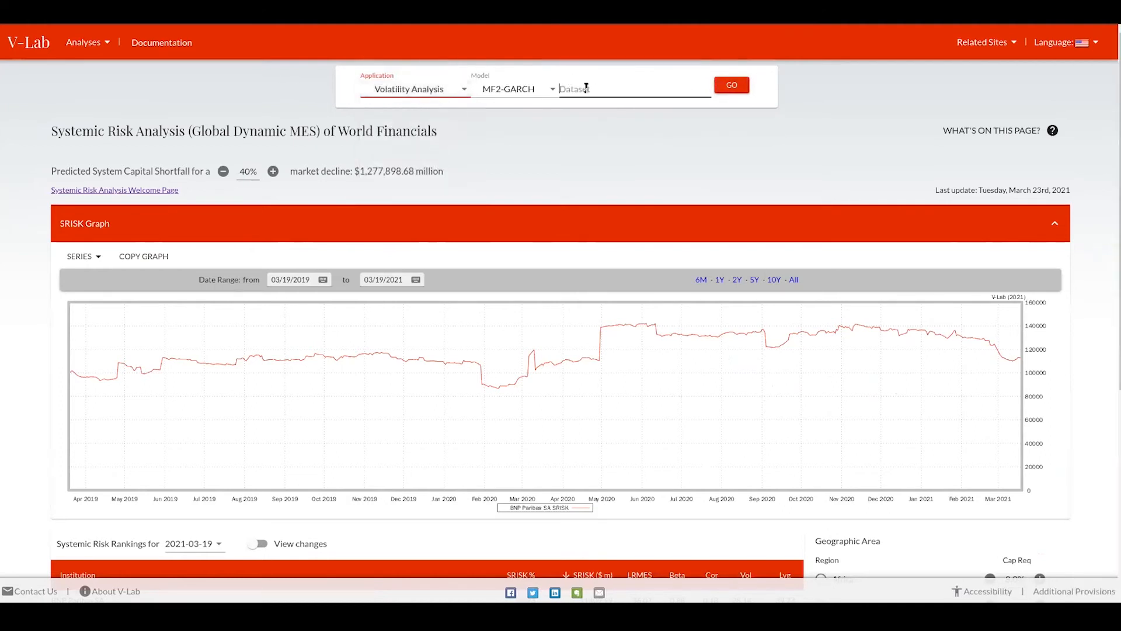
pyautogui.write('inte')
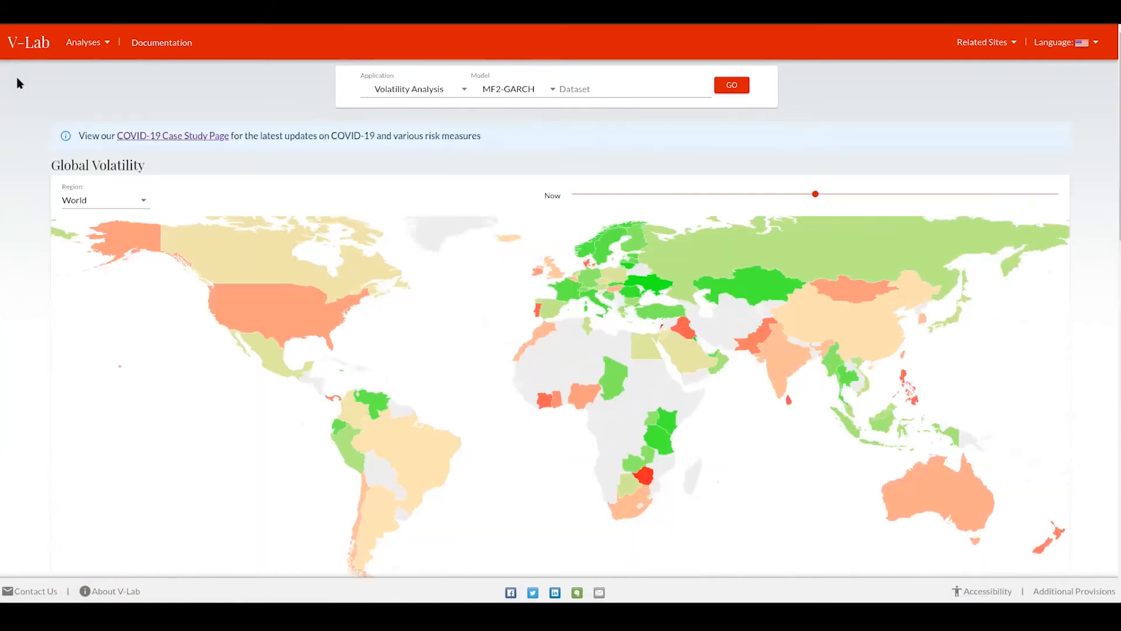
pyautogui.moveTo(47, 98)
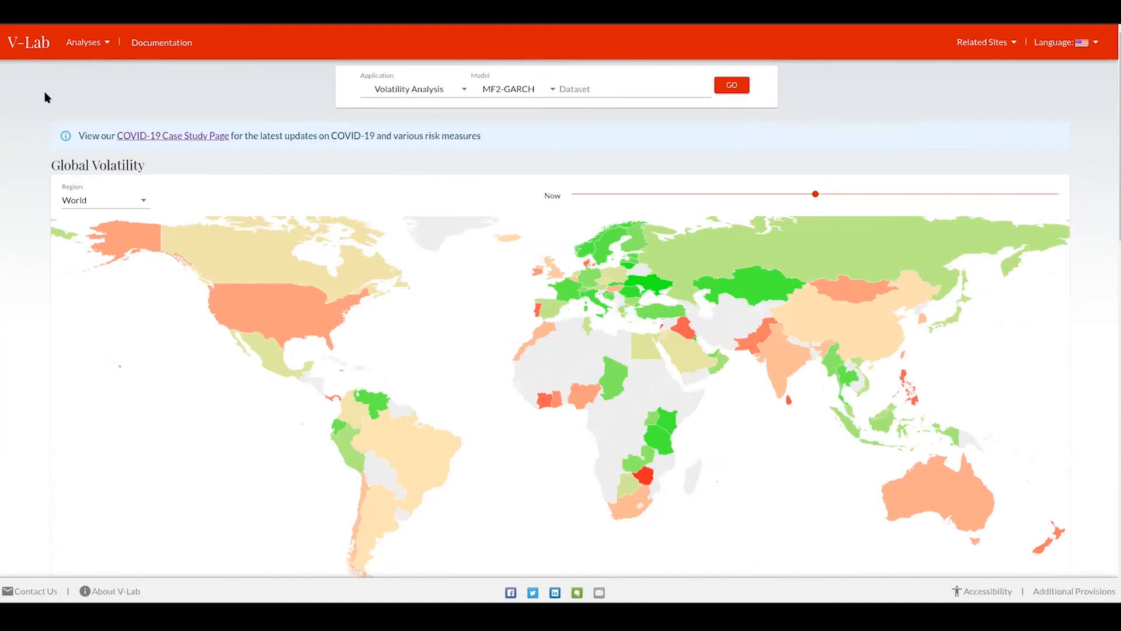
pyautogui.moveTo(3, 271)
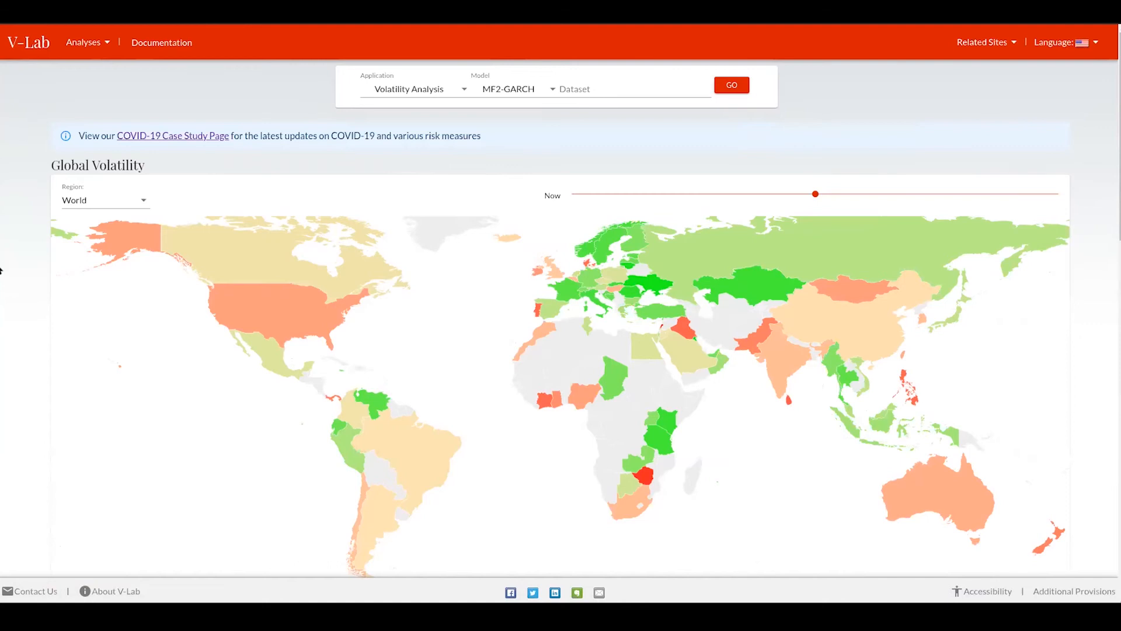
# Step: Scroll past the Global Volatility map to the analysis cards, Volatility through Geopolitical Risk
pyautogui.scroll(-3)
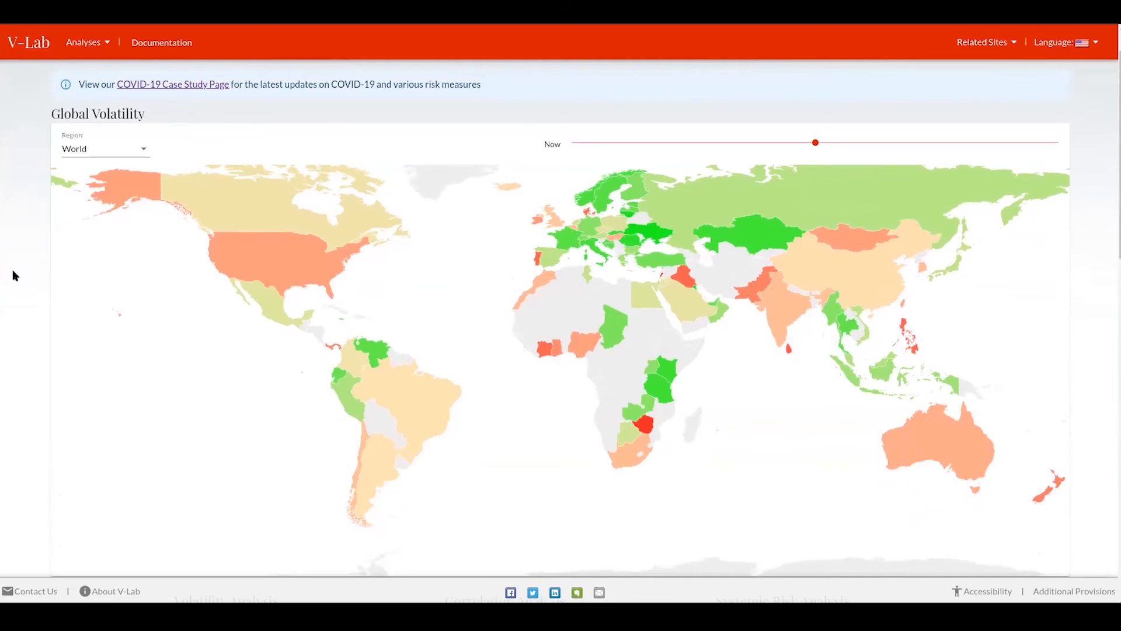
pyautogui.moveTo(126, 297)
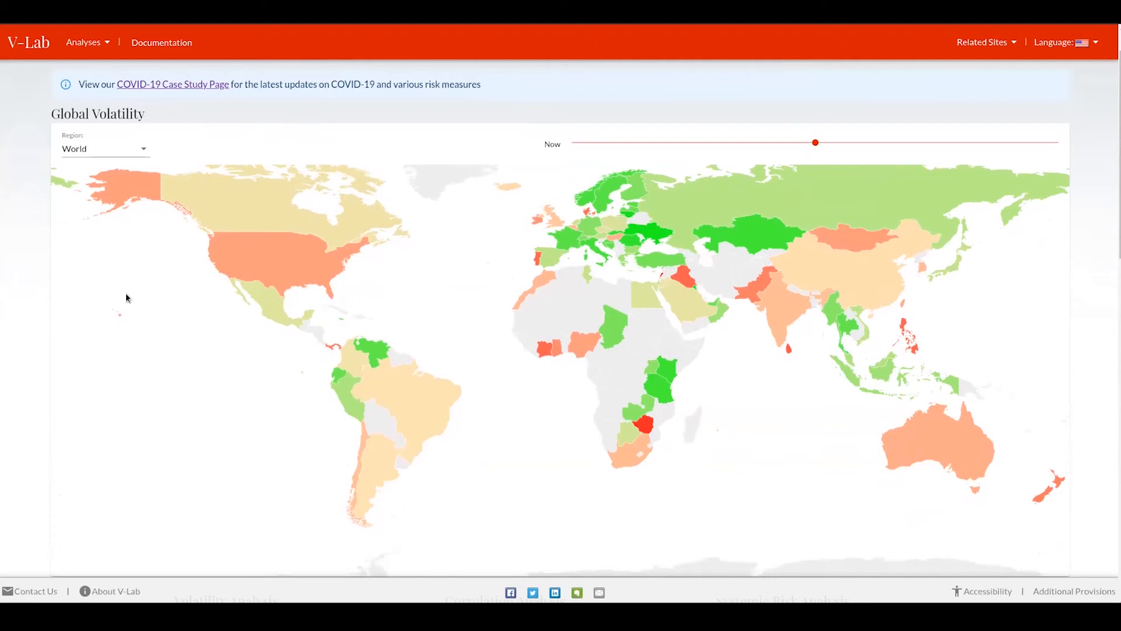
pyautogui.moveTo(42, 316)
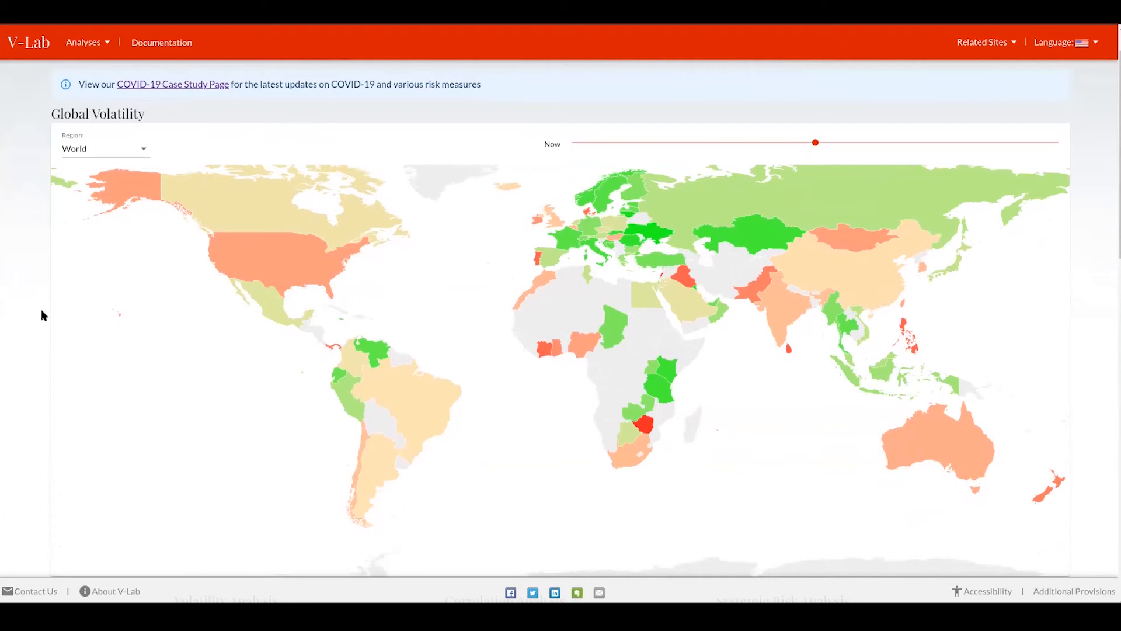
pyautogui.scroll(-3)
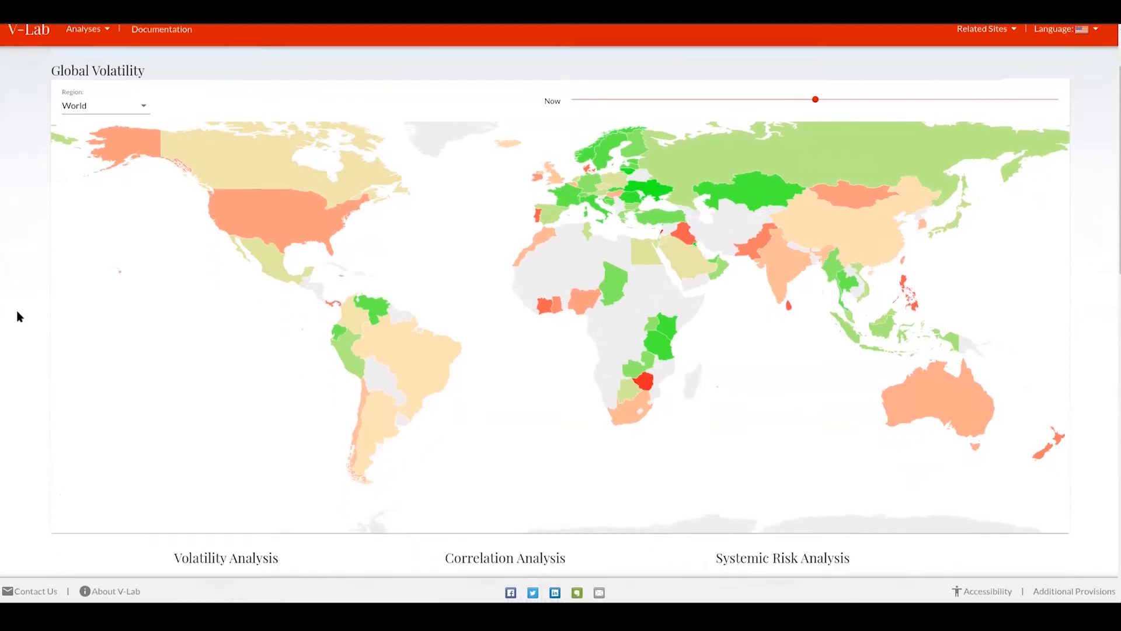
pyautogui.scroll(-3)
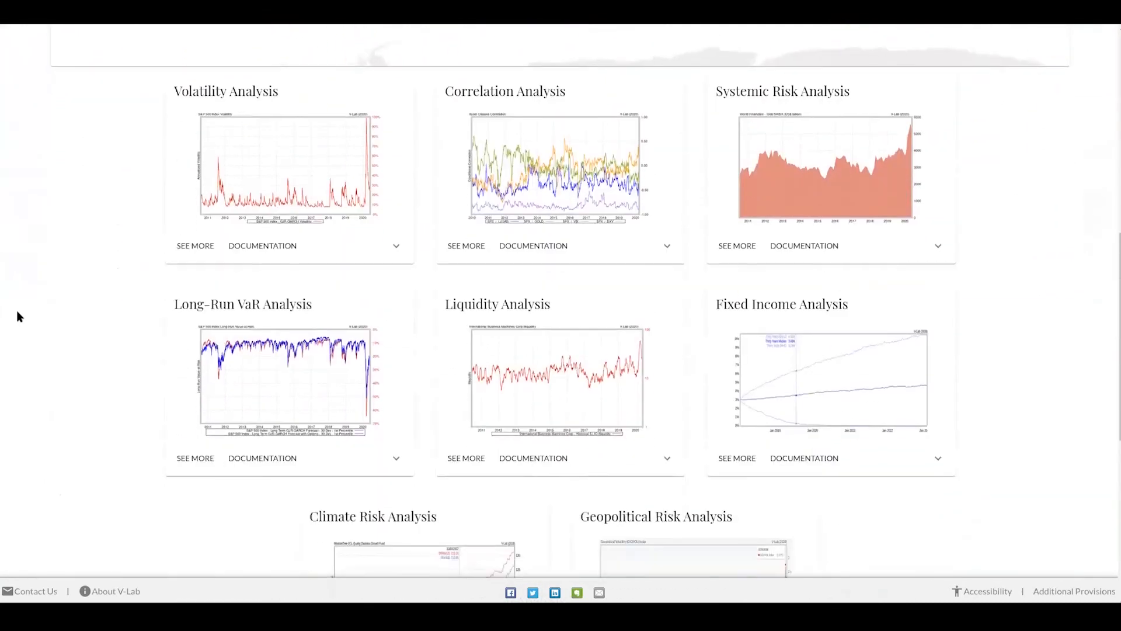
pyautogui.scroll(-3)
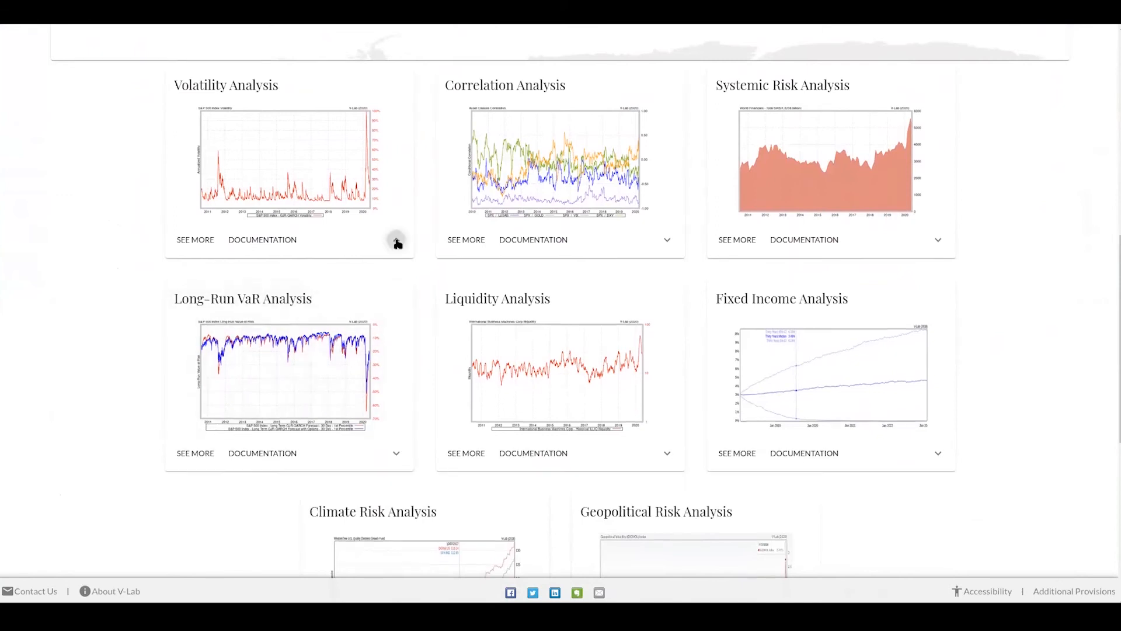
pyautogui.click(396, 239)
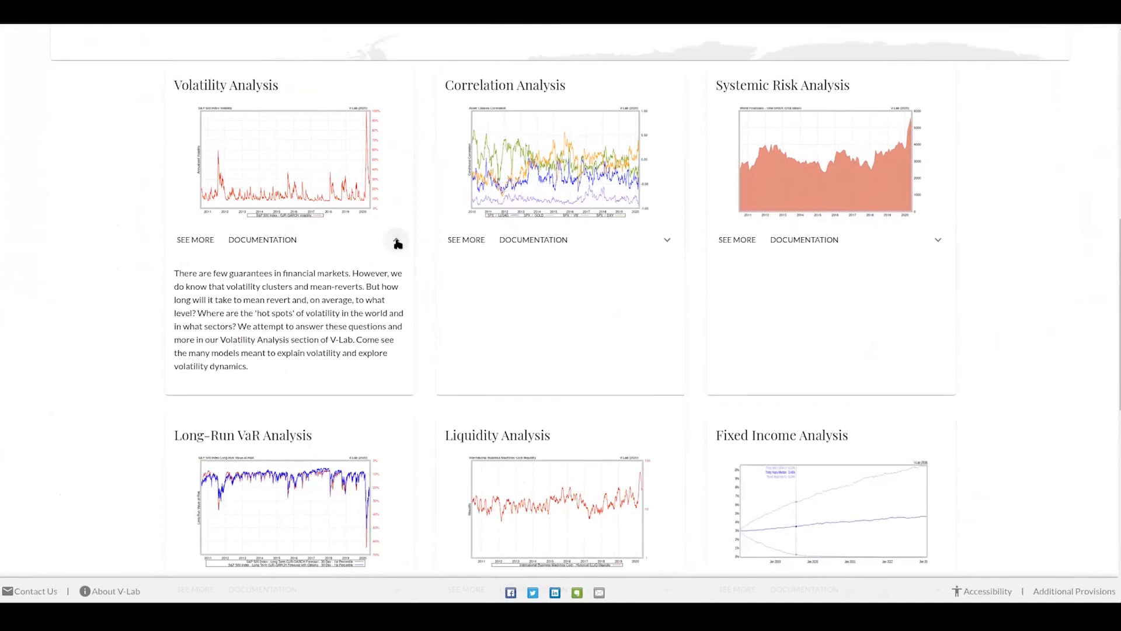
pyautogui.click(396, 239)
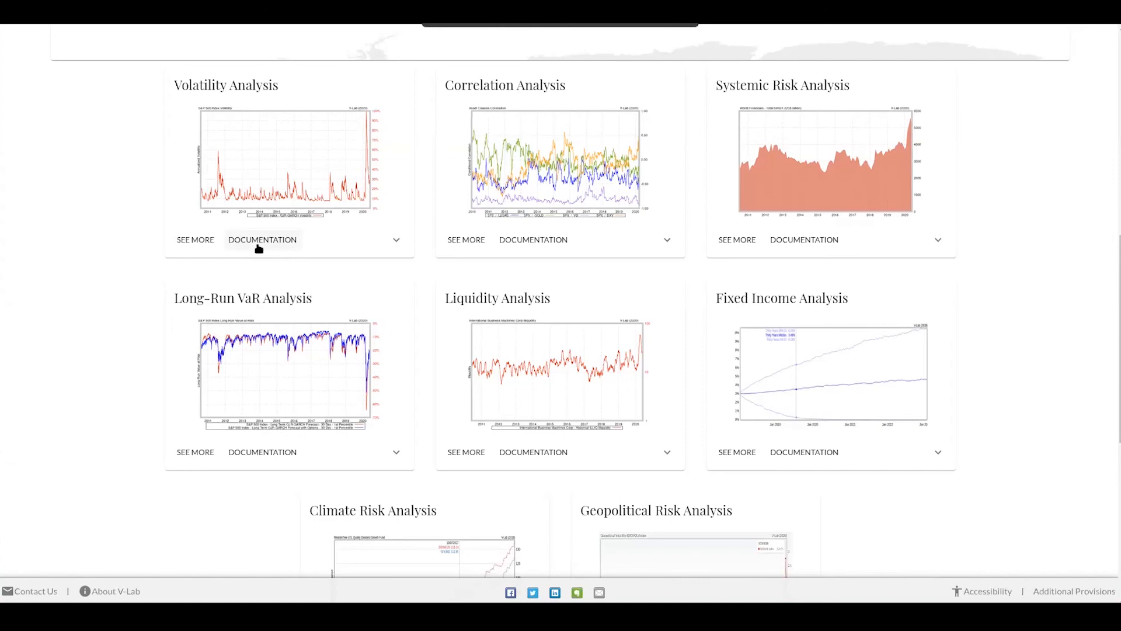
pyautogui.moveTo(70, 320)
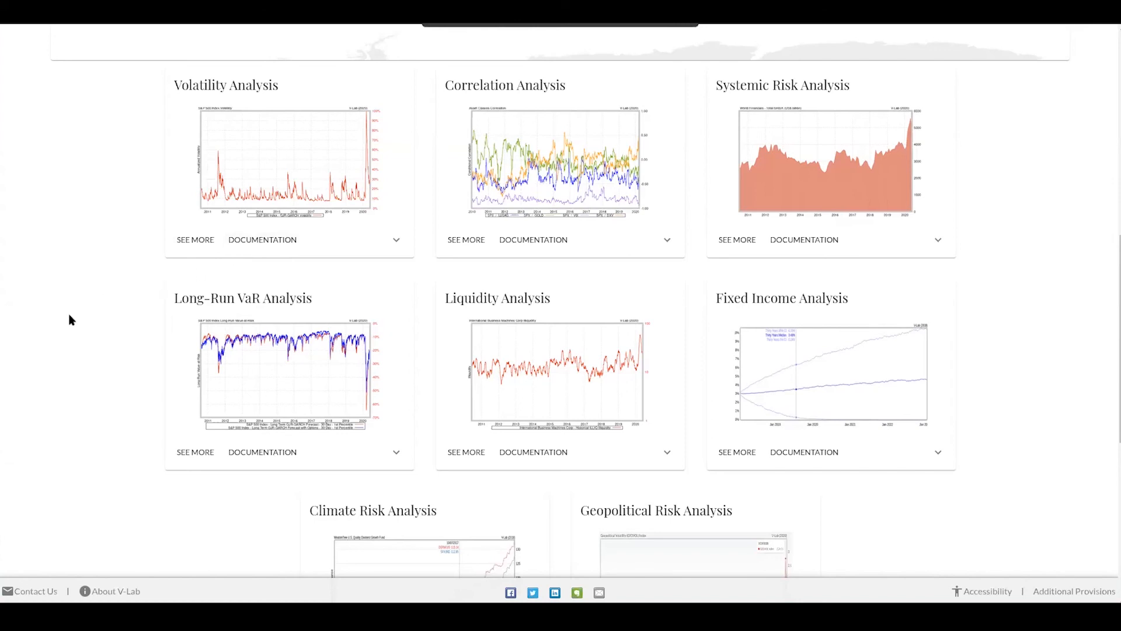
pyautogui.scroll(-3)
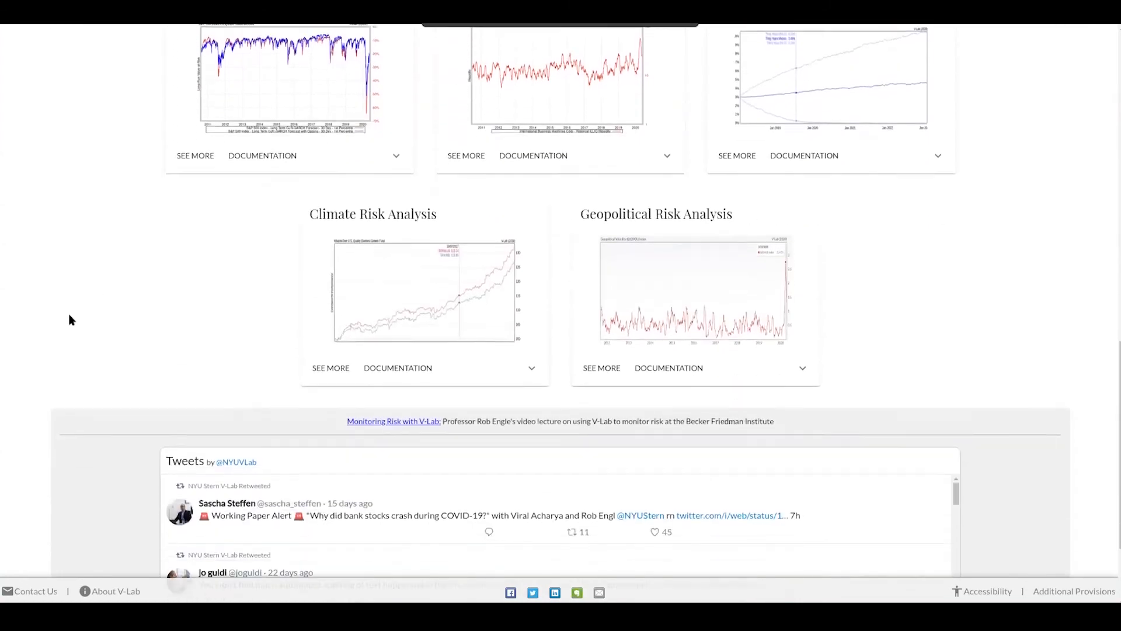
pyautogui.scroll(-3)
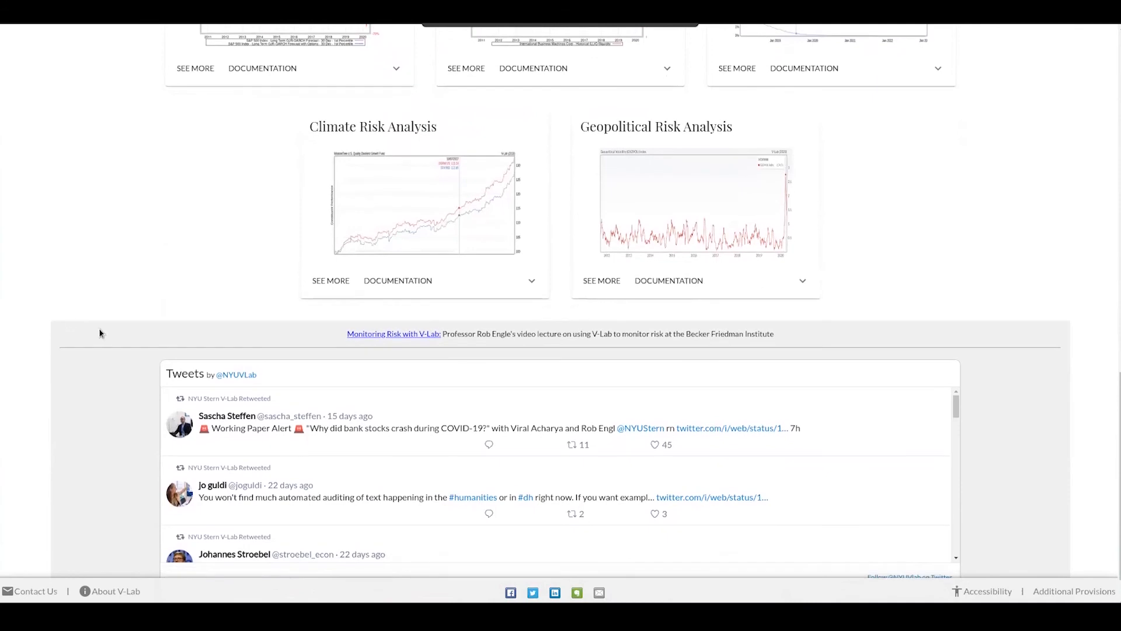
pyautogui.moveTo(371, 334)
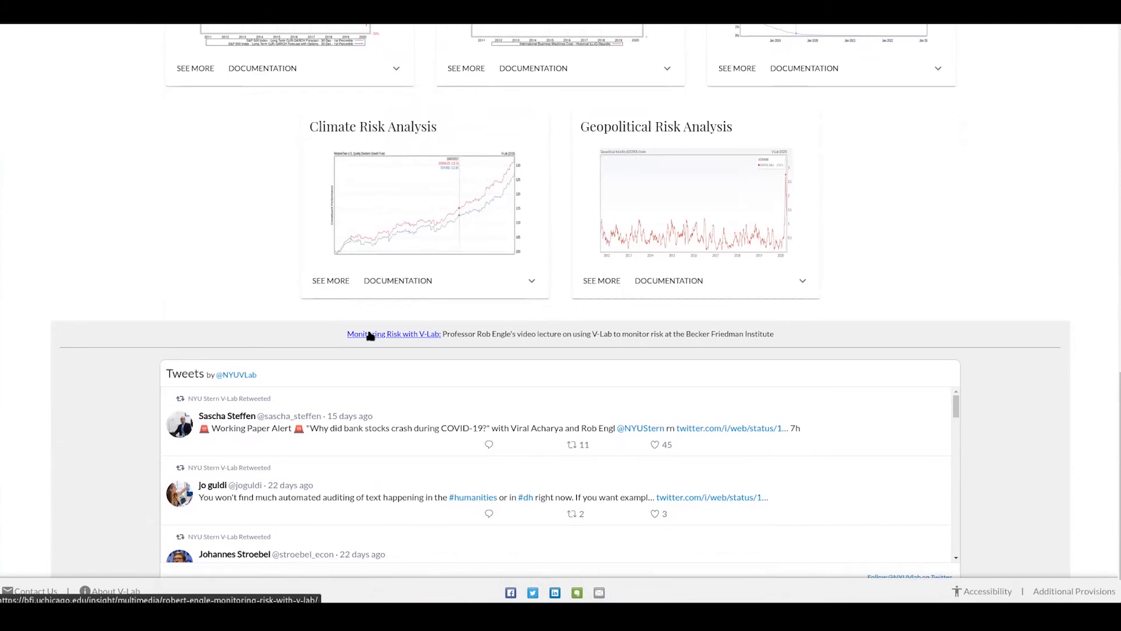
pyautogui.moveTo(348, 341)
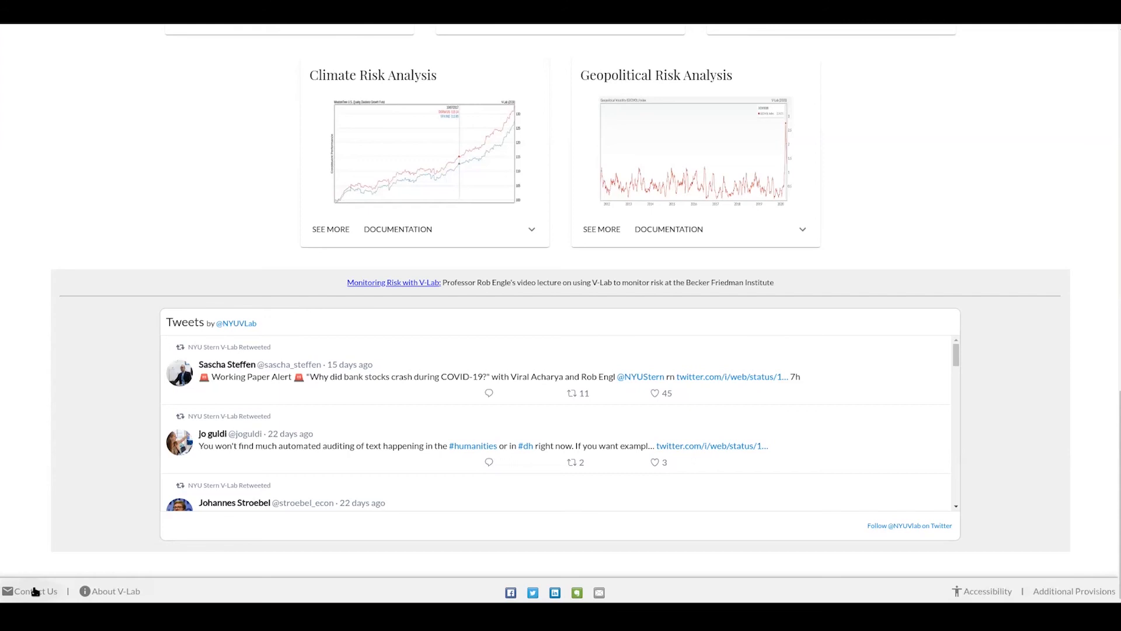
pyautogui.moveTo(93, 595)
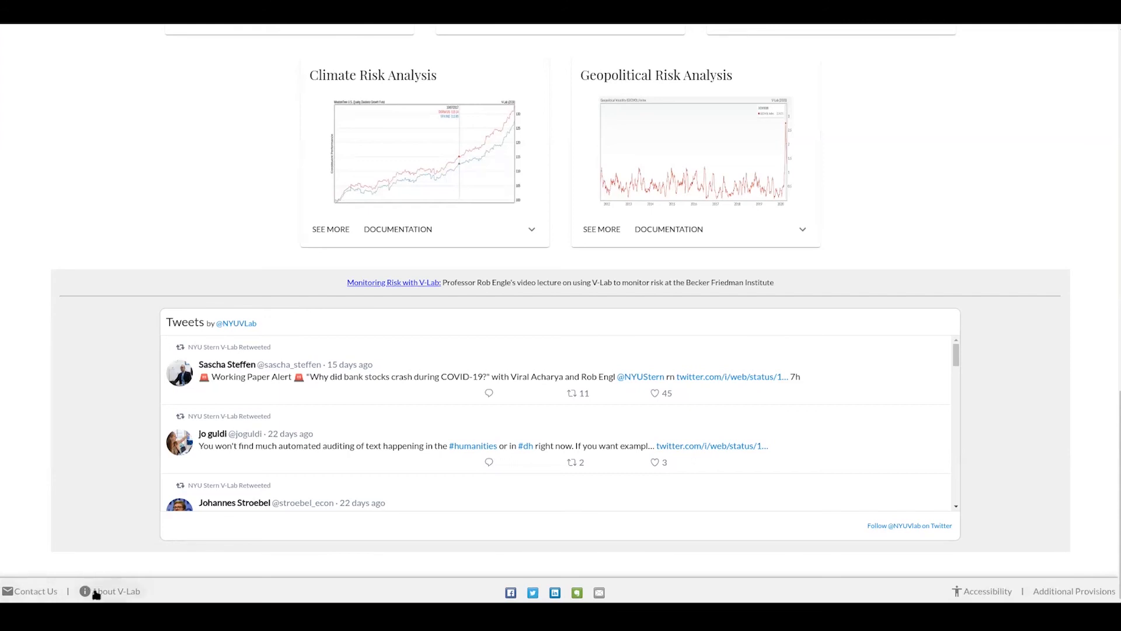